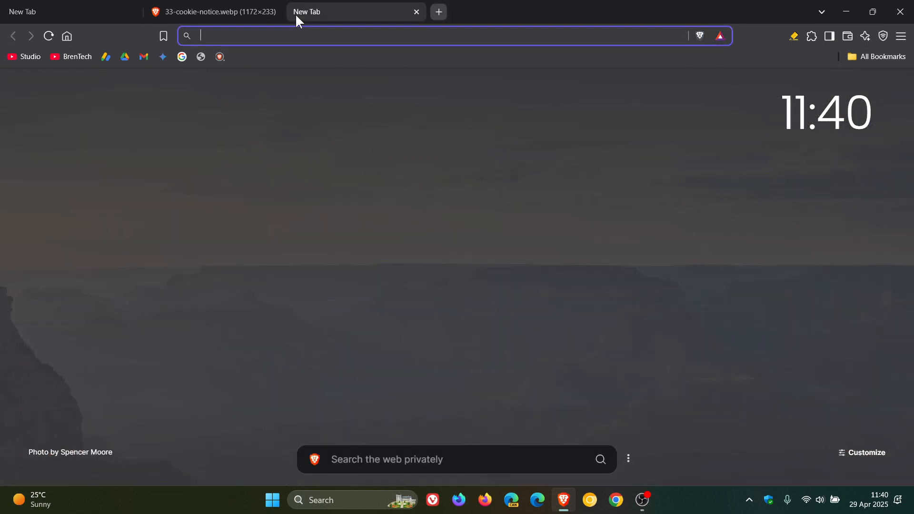
Step: Open the BrenTech YouTube channel and view its Shields summary showing 7 items blocked
click(71, 56)
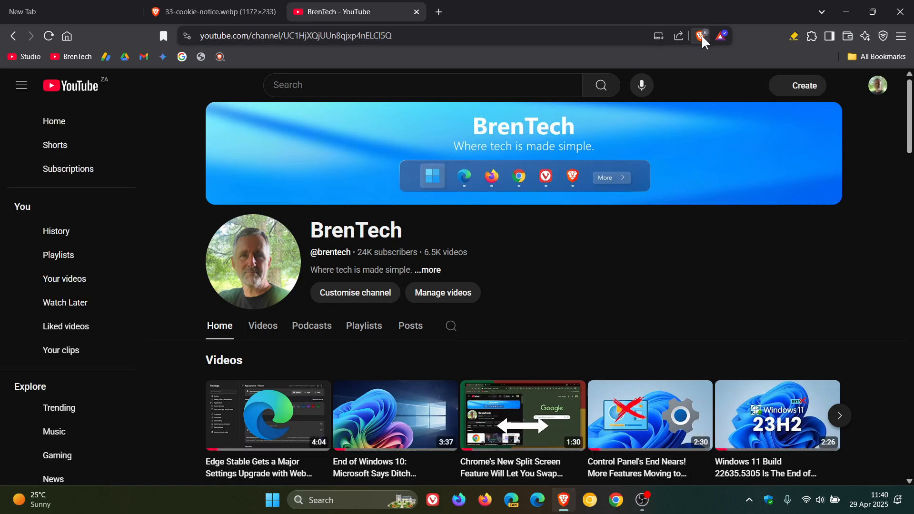
click(698, 35)
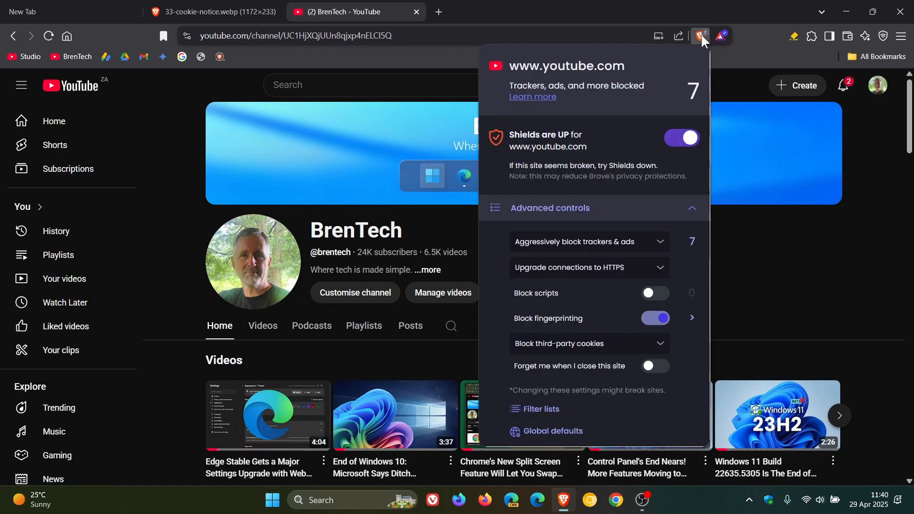
mouse_move(698, 37)
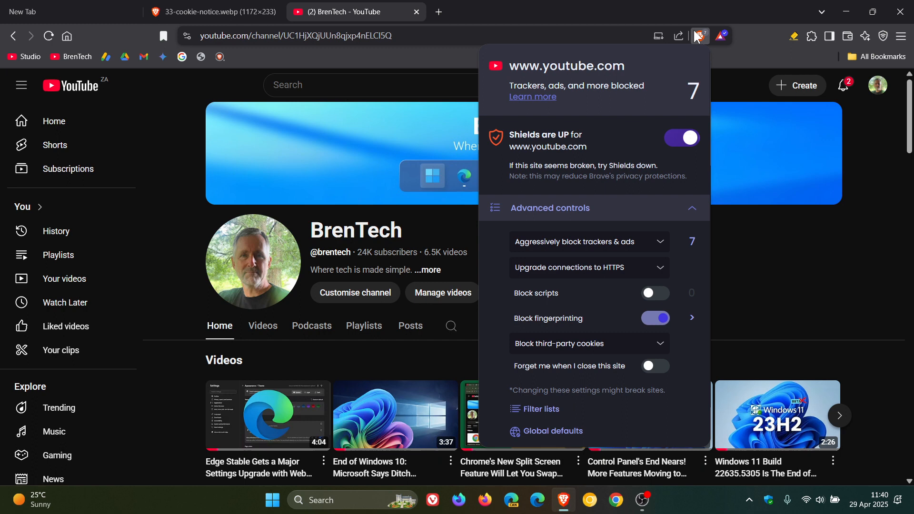
mouse_move(720, 56)
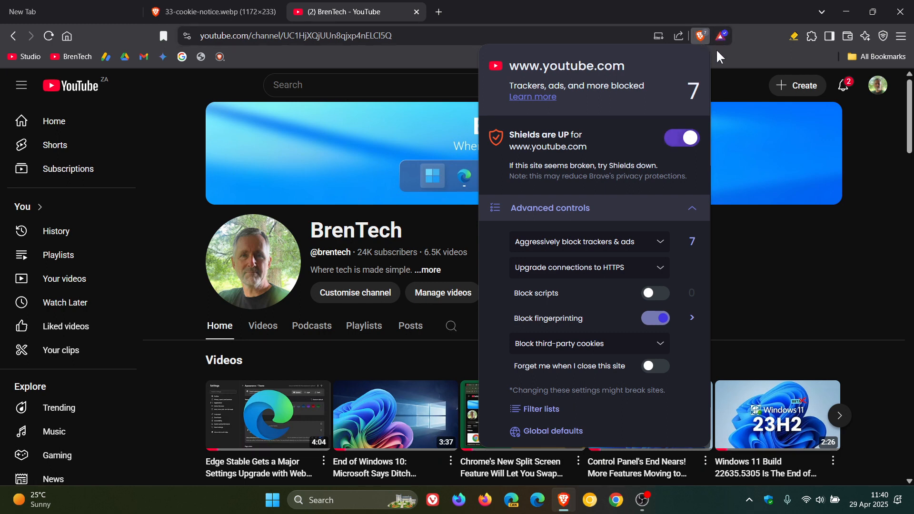
mouse_move(698, 35)
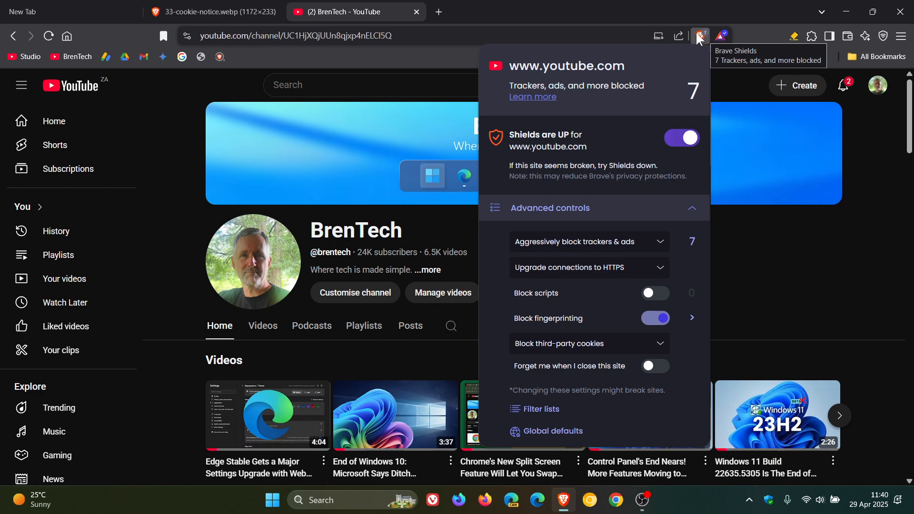
Step: Go to Settings > Shields and review the default tracker, HTTPS, script, fingerprinting and cookie options
click(898, 35)
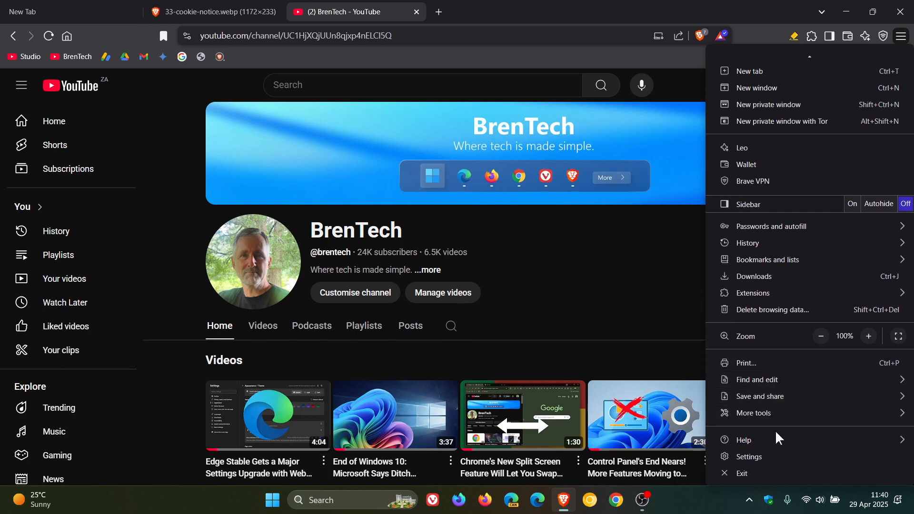
click(749, 456)
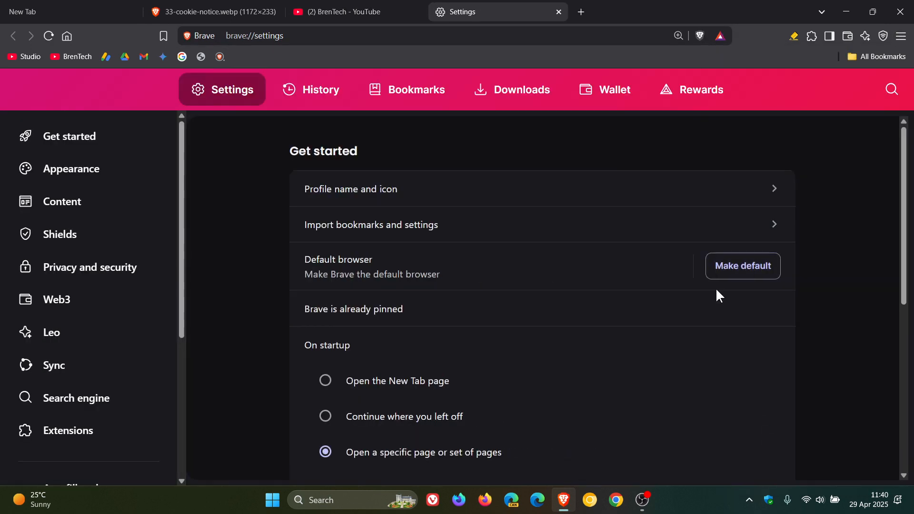
mouse_move(71, 254)
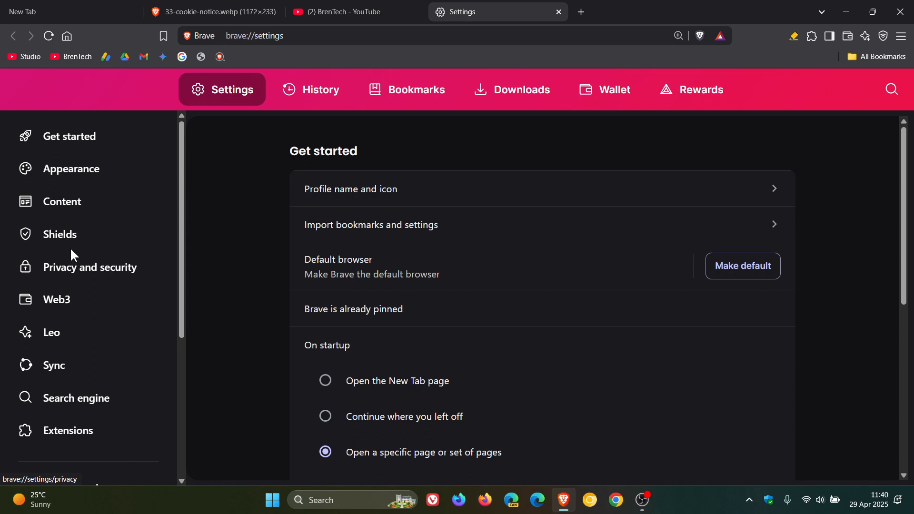
click(60, 234)
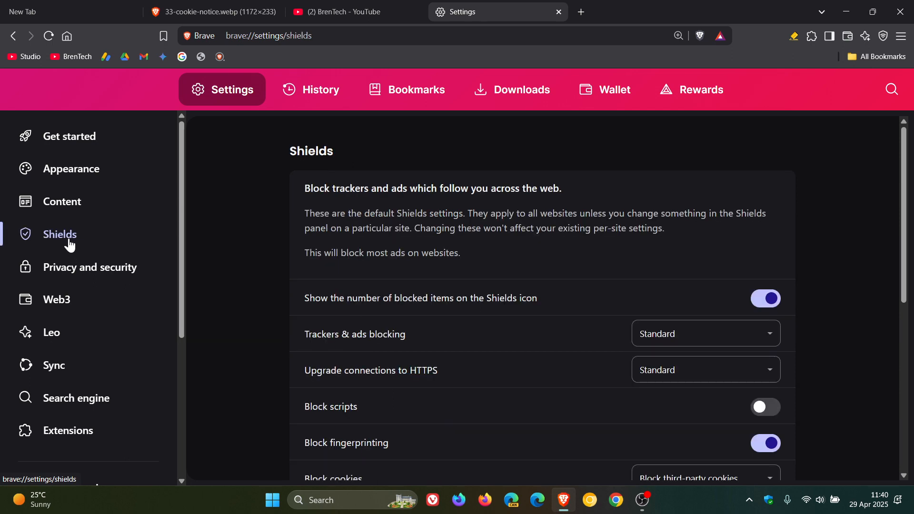
mouse_move(849, 186)
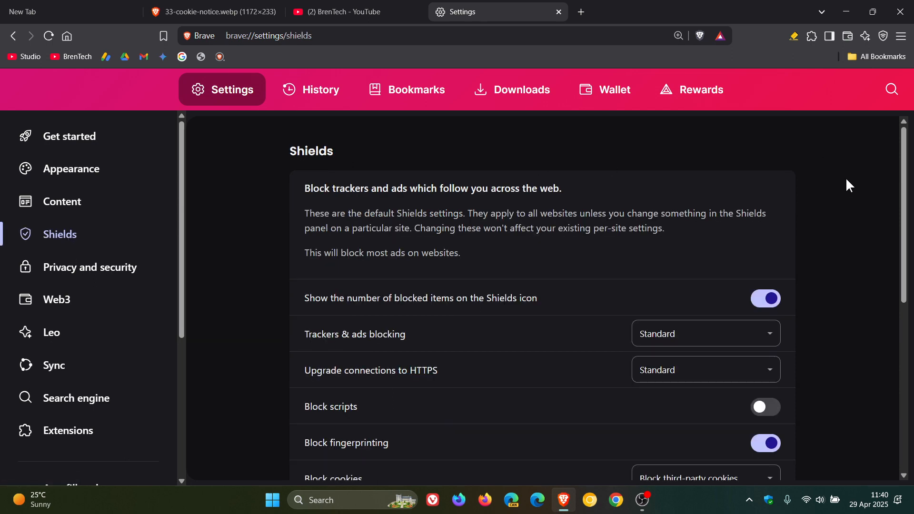
scroll(down, 3)
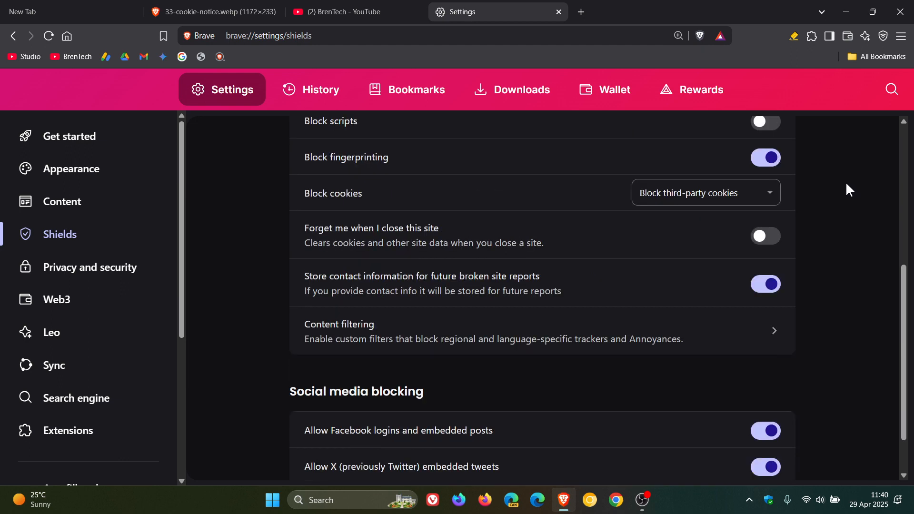
scroll(up, 3)
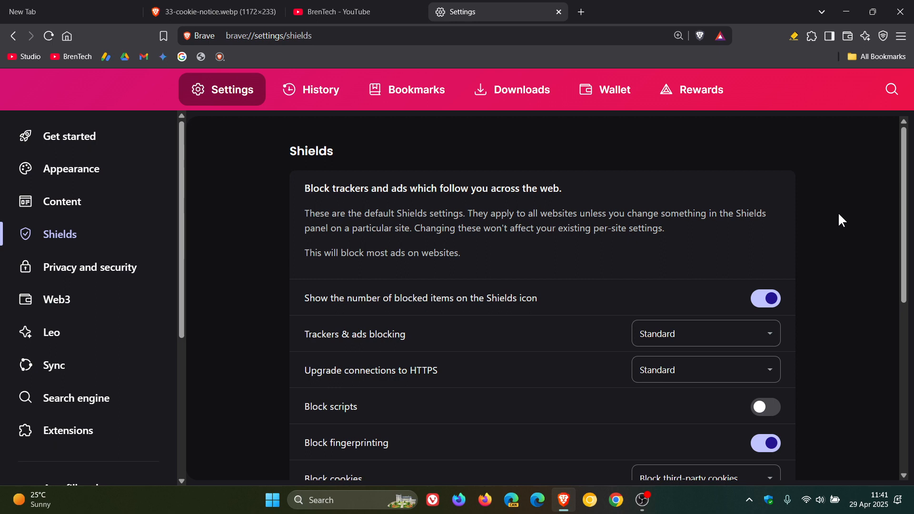
mouse_move(558, 13)
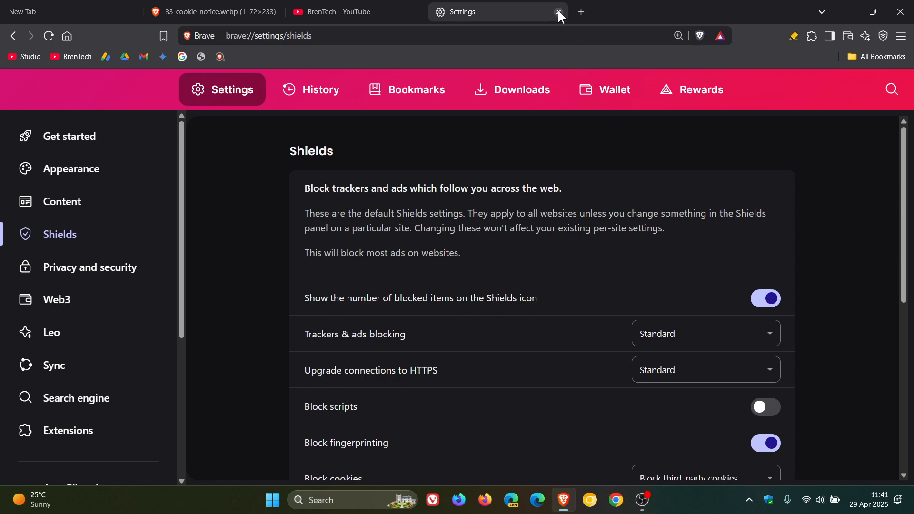
Step: Close the Settings tab
click(559, 12)
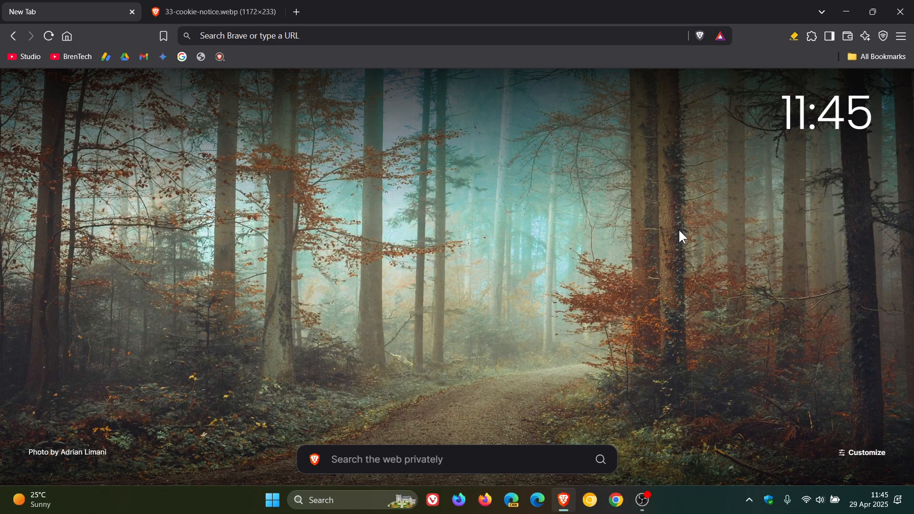
mouse_move(540, 215)
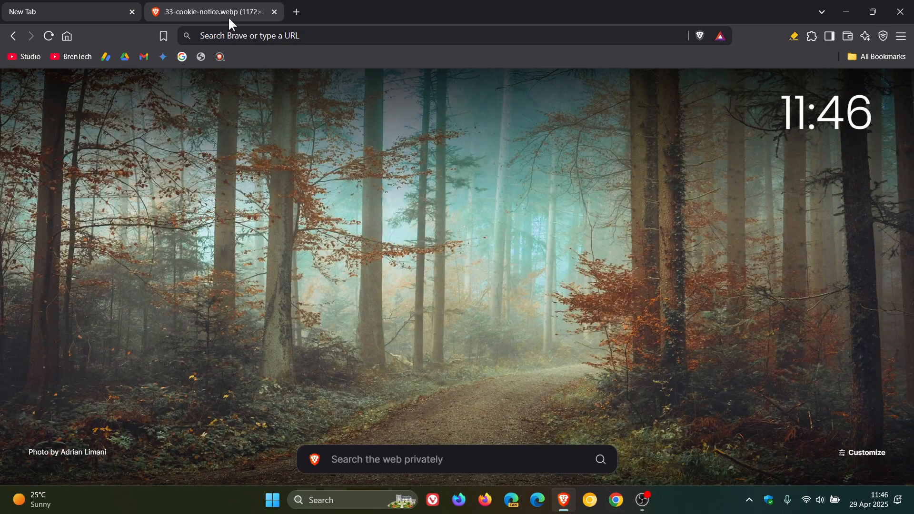
Step: Switch to the 33-cookie-notice.webp tab to view the Thai cookie-notice image
click(210, 12)
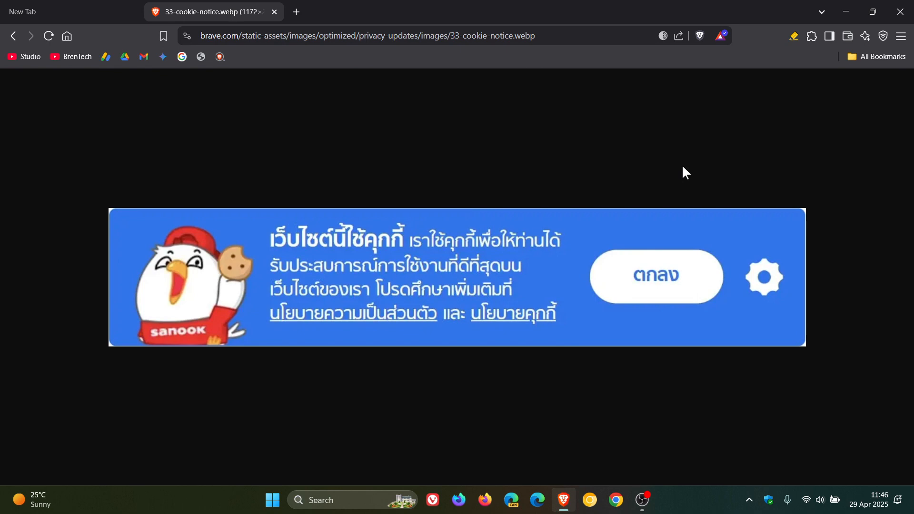
mouse_move(685, 134)
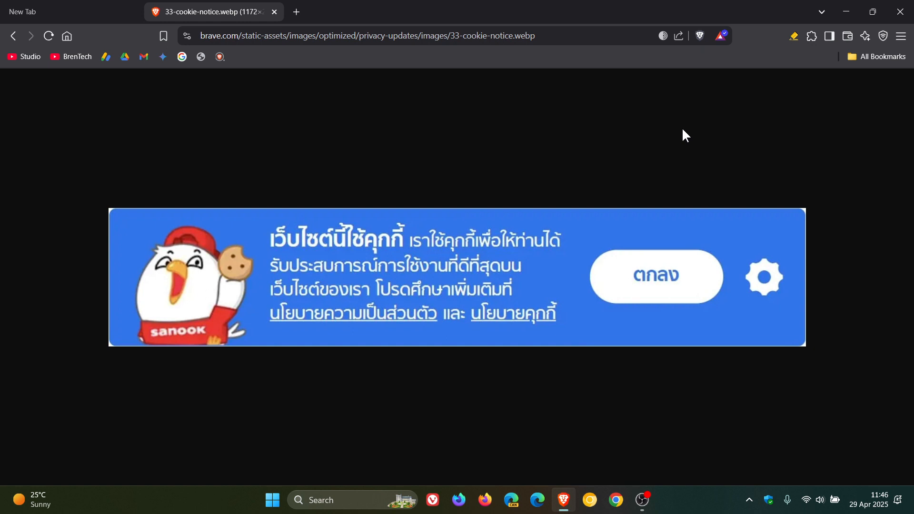
mouse_move(660, 144)
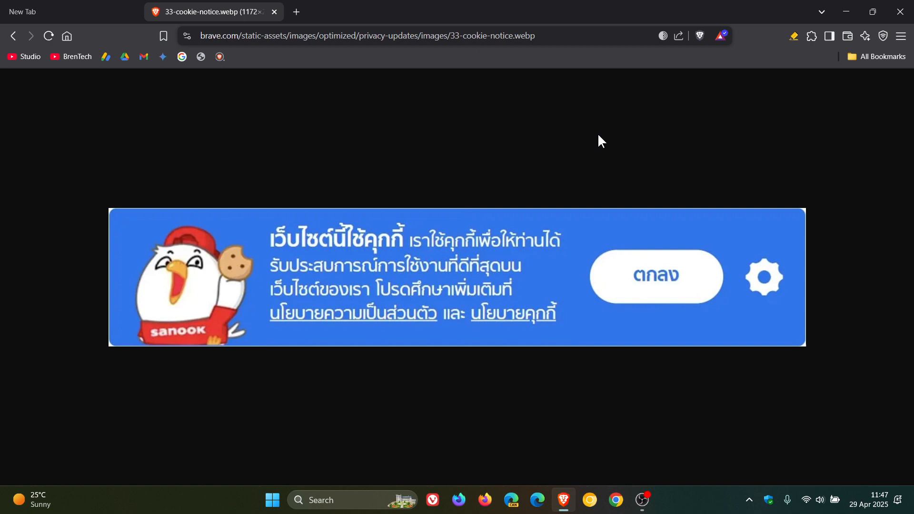
Step: Return to the New Tab page
click(29, 12)
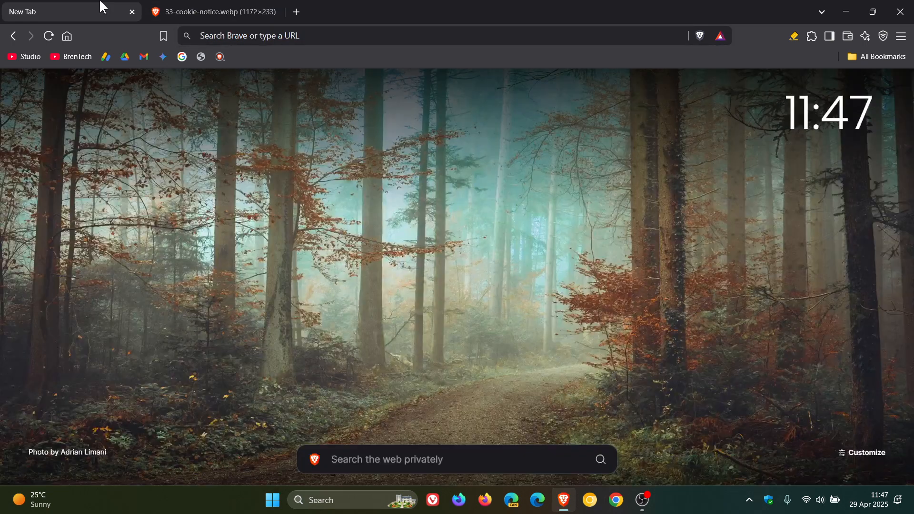
mouse_move(676, 189)
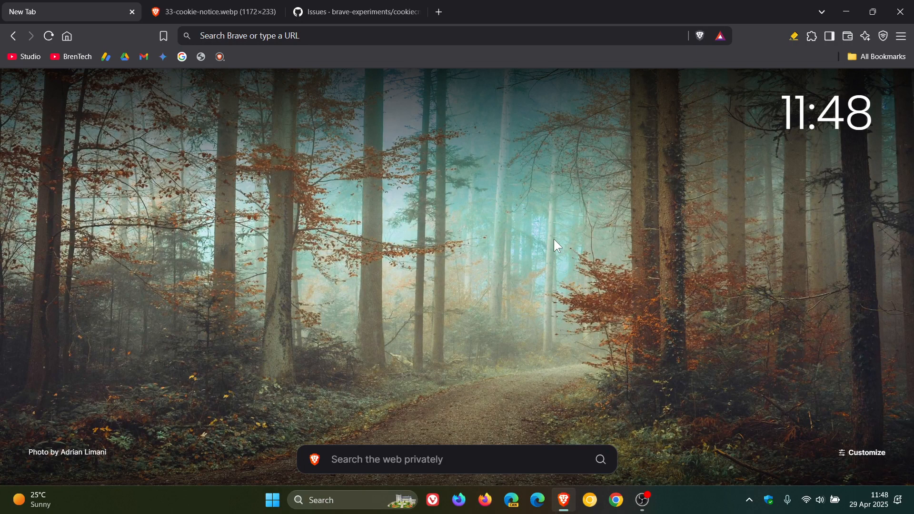
Step: Switch to the brave-experiments Issues tab and scroll through the open cookie-notice reports
click(359, 12)
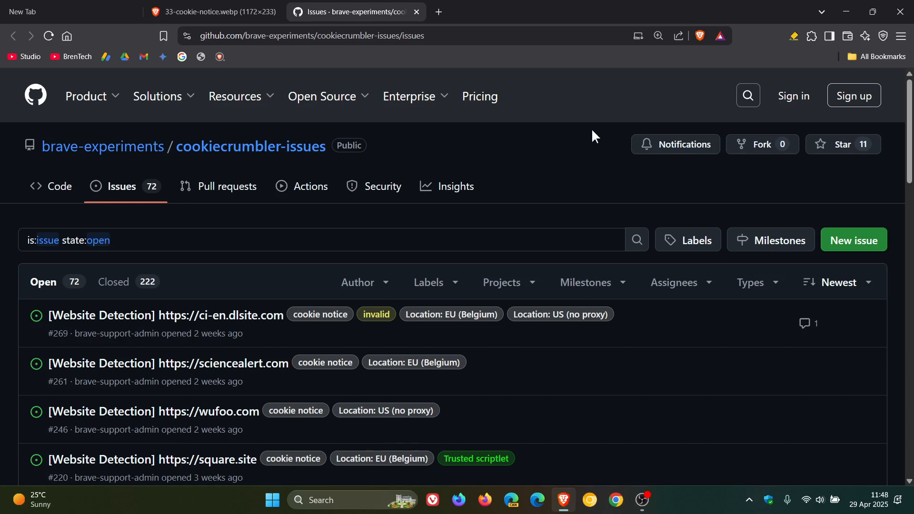
mouse_move(565, 203)
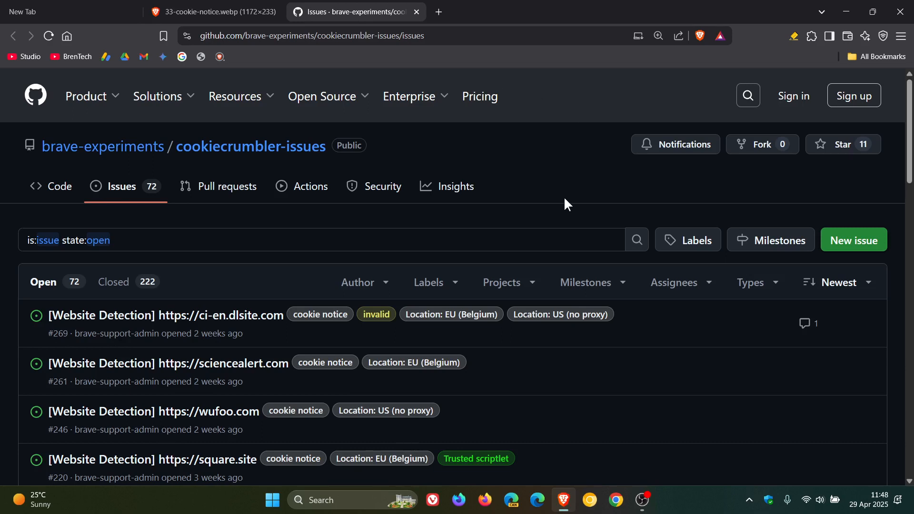
scroll(down, 3)
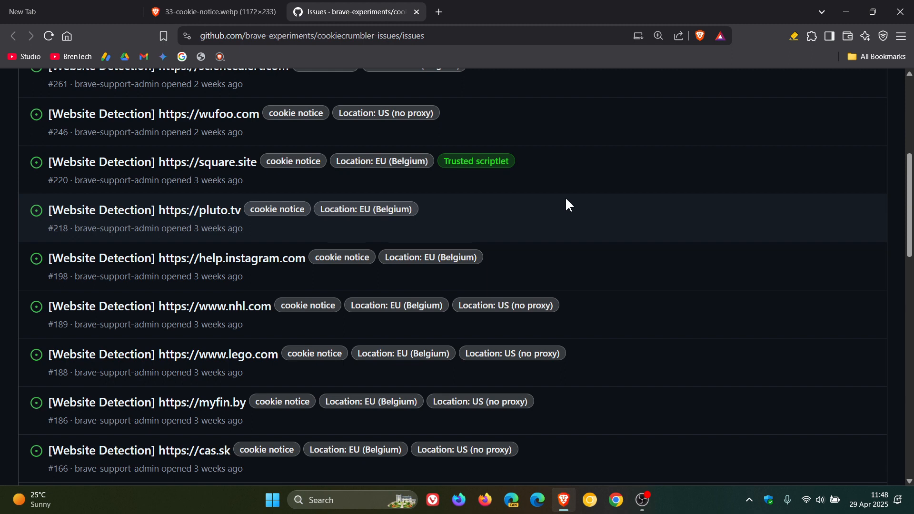
scroll(down, 3)
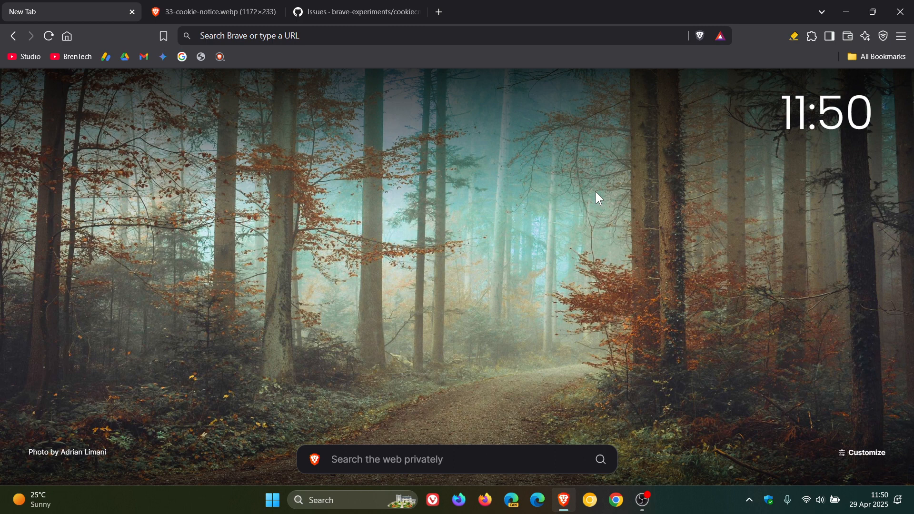
mouse_move(527, 214)
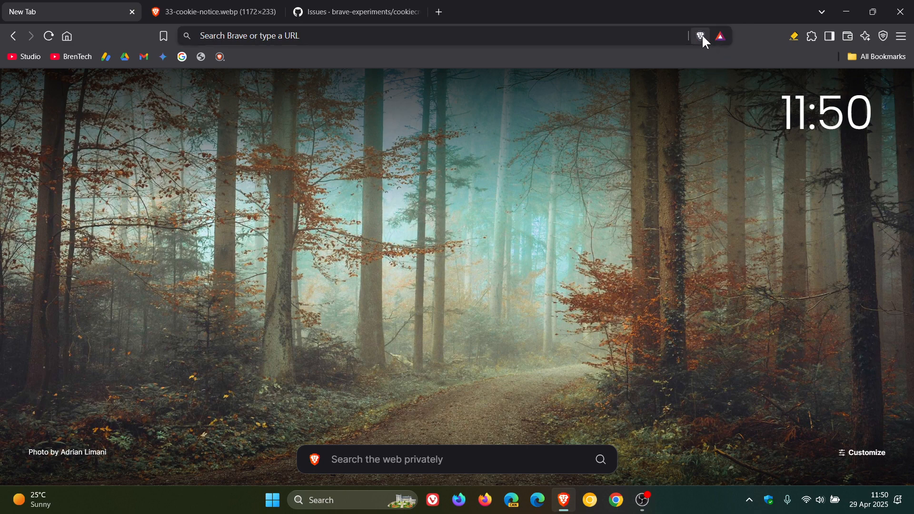
mouse_move(539, 243)
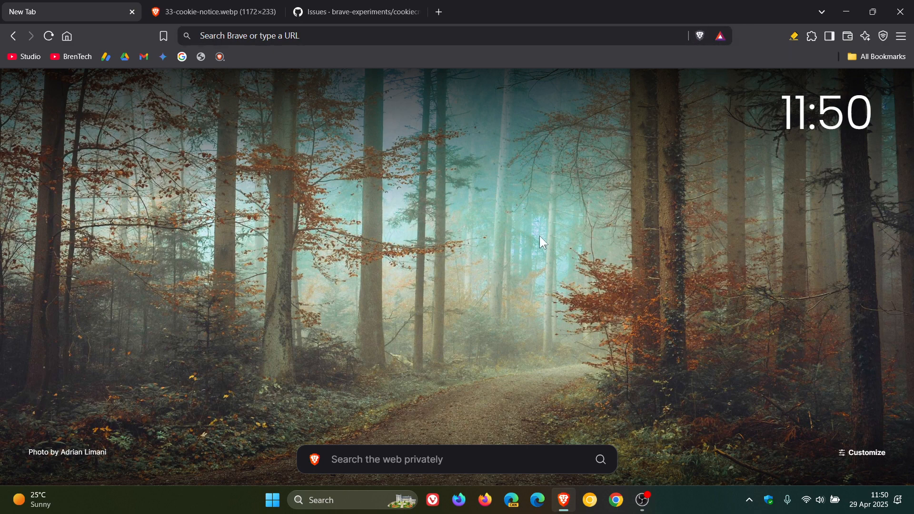